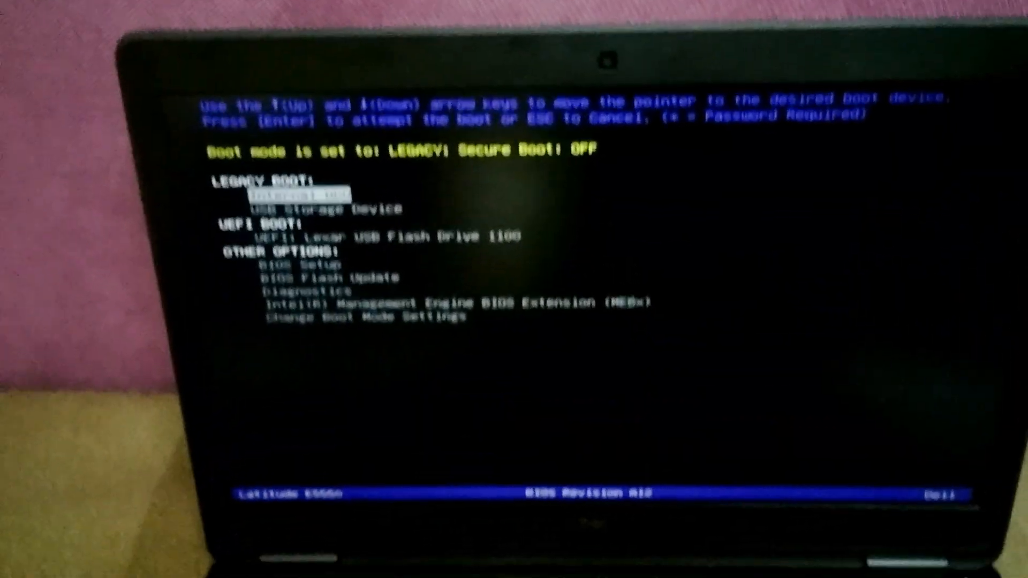
Step: Boot the laptop from the USB storage device via the Dell one-time boot menu
{"action": "key", "text": "Down"}
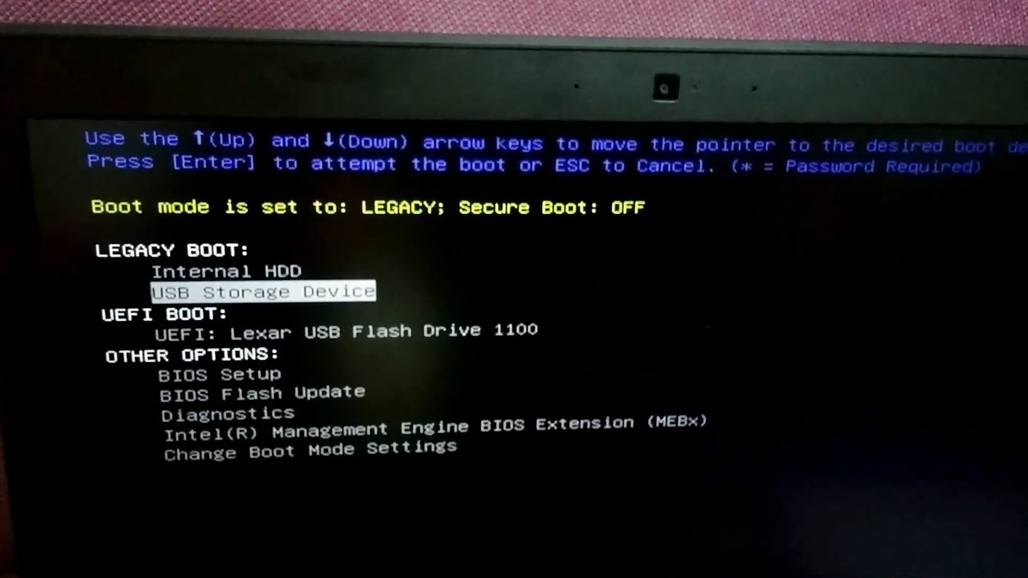
{"action": "key", "text": "Down"}
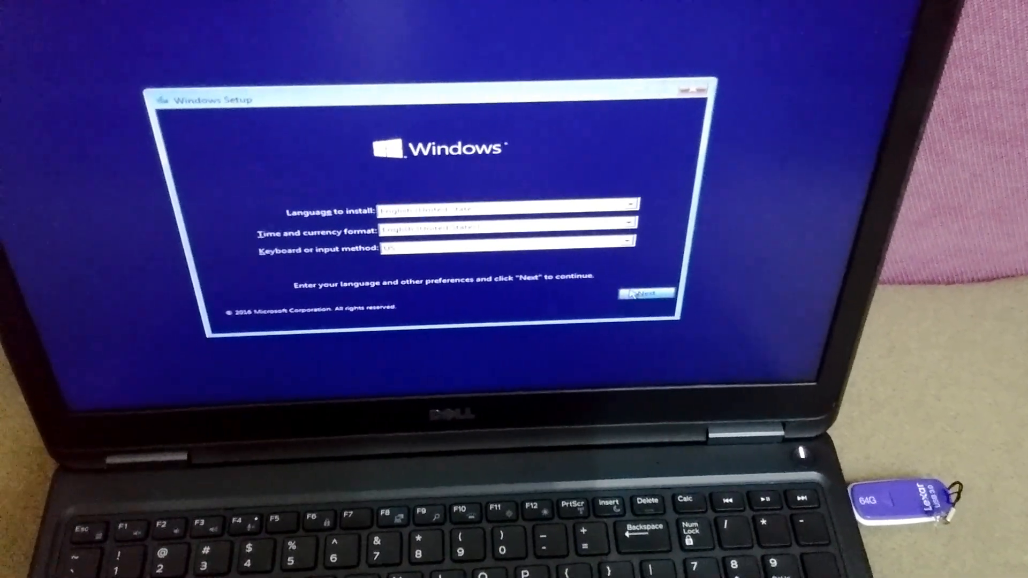
Step: Keep the default language and keyboard settings and start installing Windows
{"action": "left_click", "coordinate": [646, 293]}
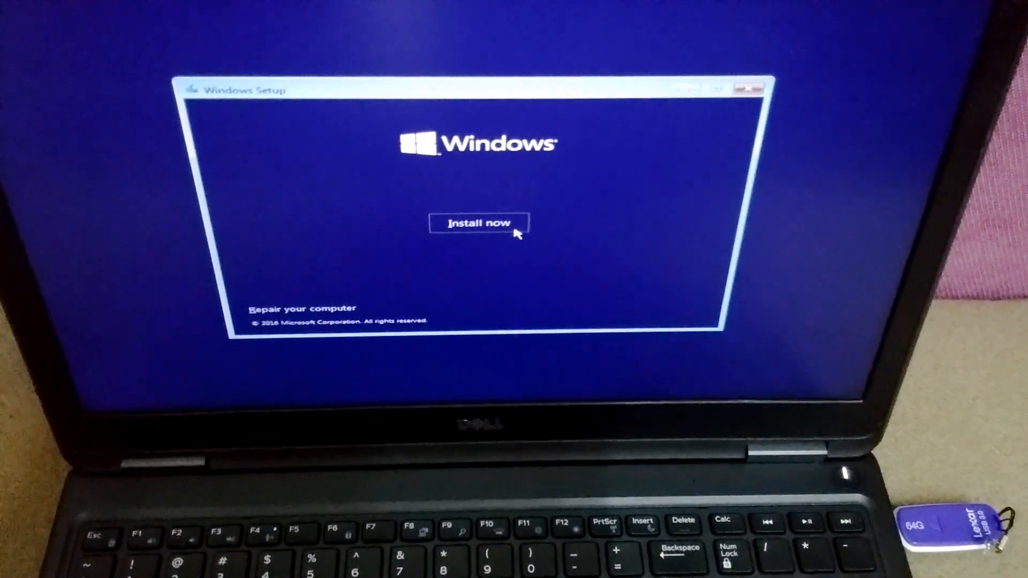
{"action": "left_click", "coordinate": [478, 222]}
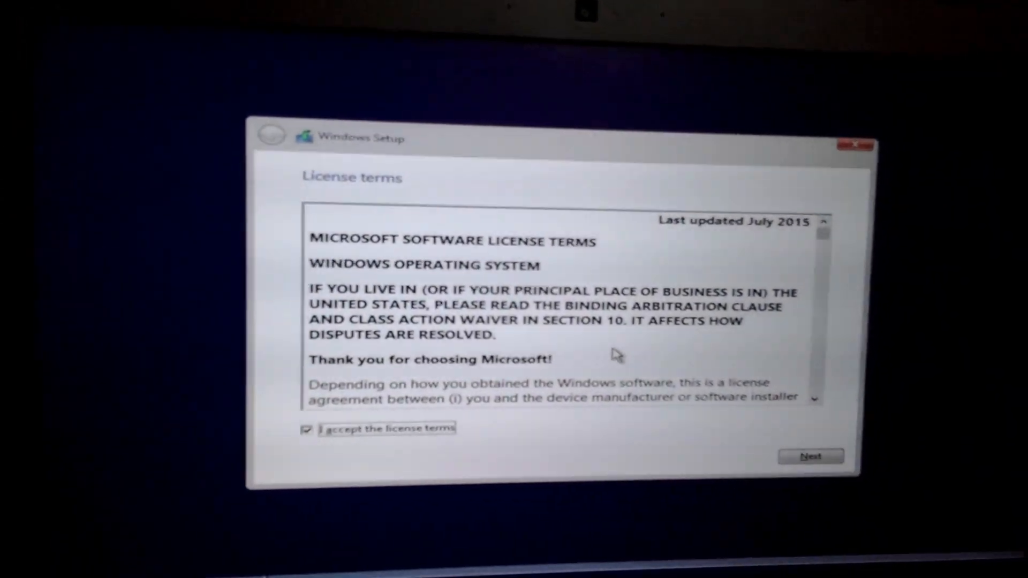
Step: Accept the Windows license terms and continue to the install-type choice
{"action": "left_click", "coordinate": [809, 456]}
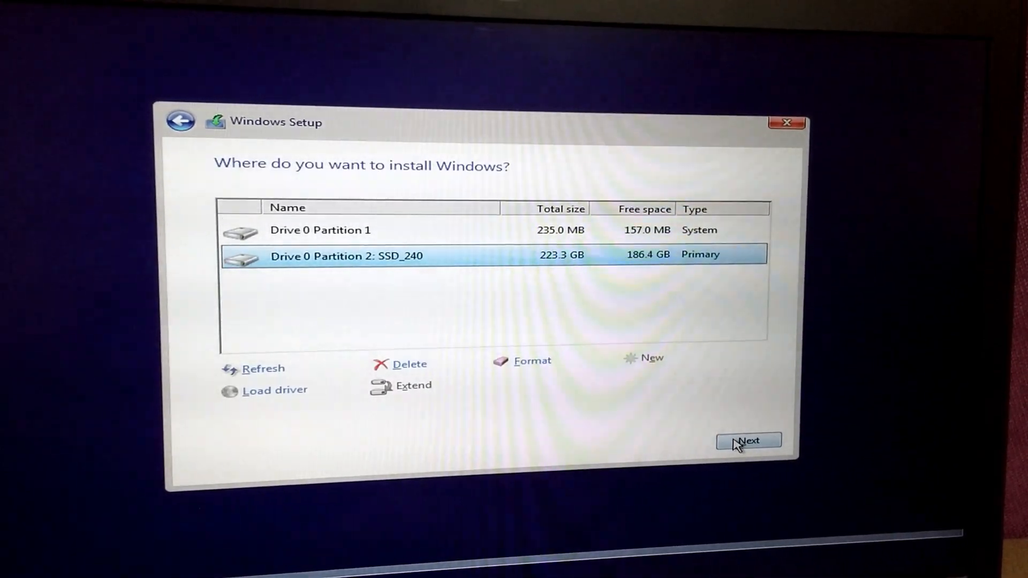
Step: Install Windows on Drive 0 Partition 2 (SSD_240), agreeing to move old files into Windows.old
{"action": "left_click", "coordinate": [748, 440]}
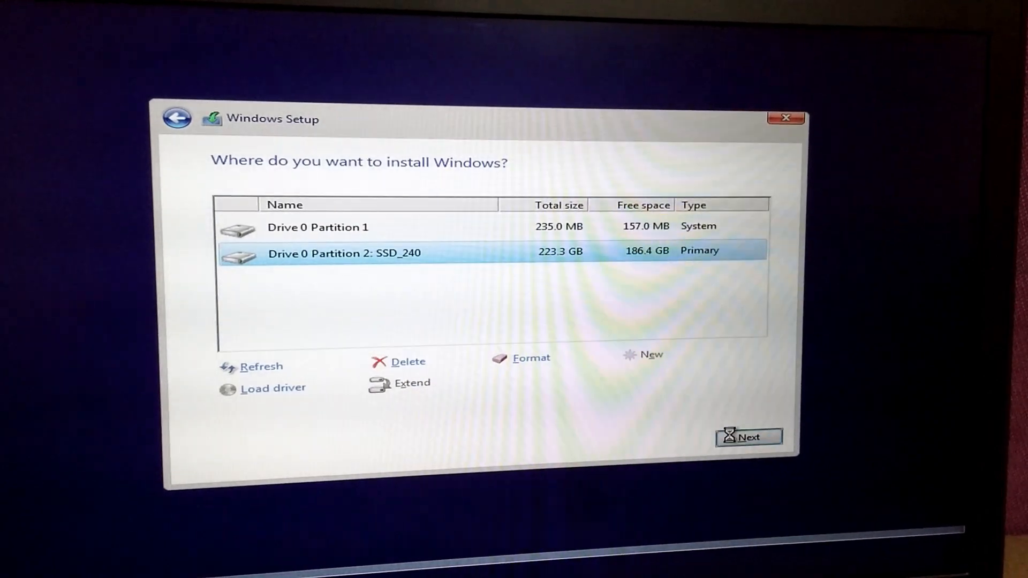
{"action": "left_click", "coordinate": [747, 437]}
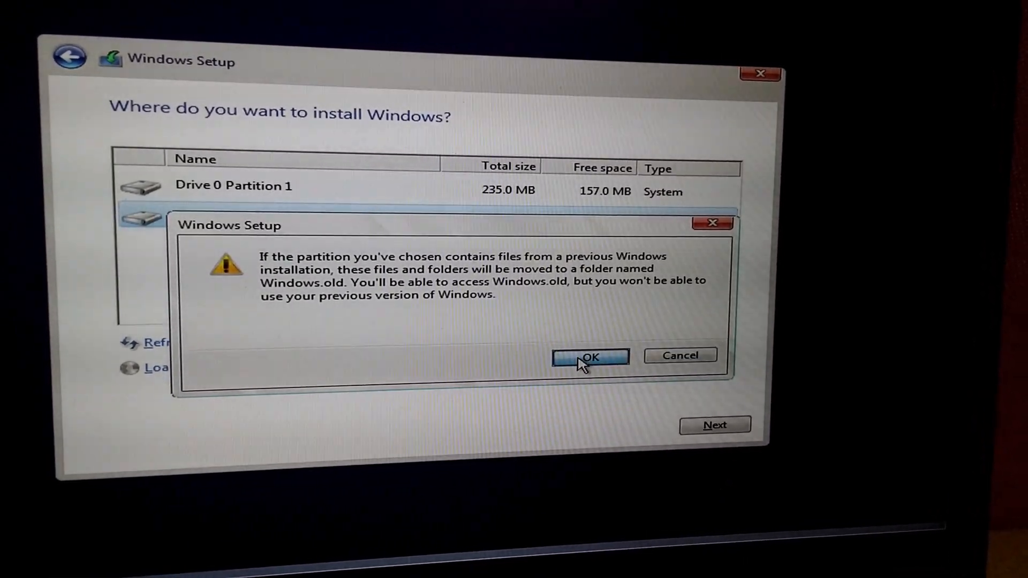
{"action": "left_click", "coordinate": [588, 355]}
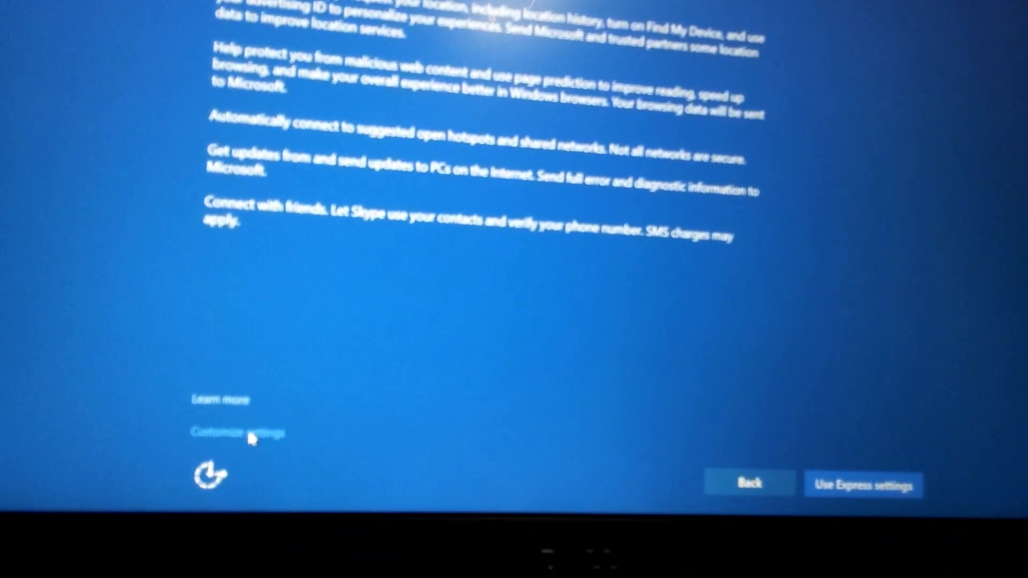
Step: Choose customized settings, keeping personalization and location off and changing diagnostics and page prediction
{"action": "left_click", "coordinate": [238, 432]}
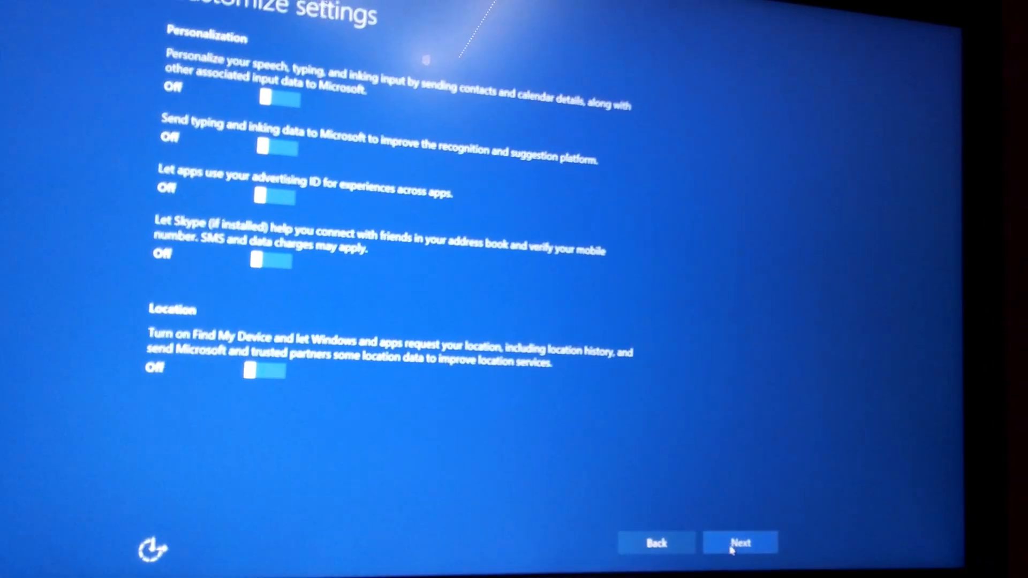
{"action": "left_click", "coordinate": [740, 542]}
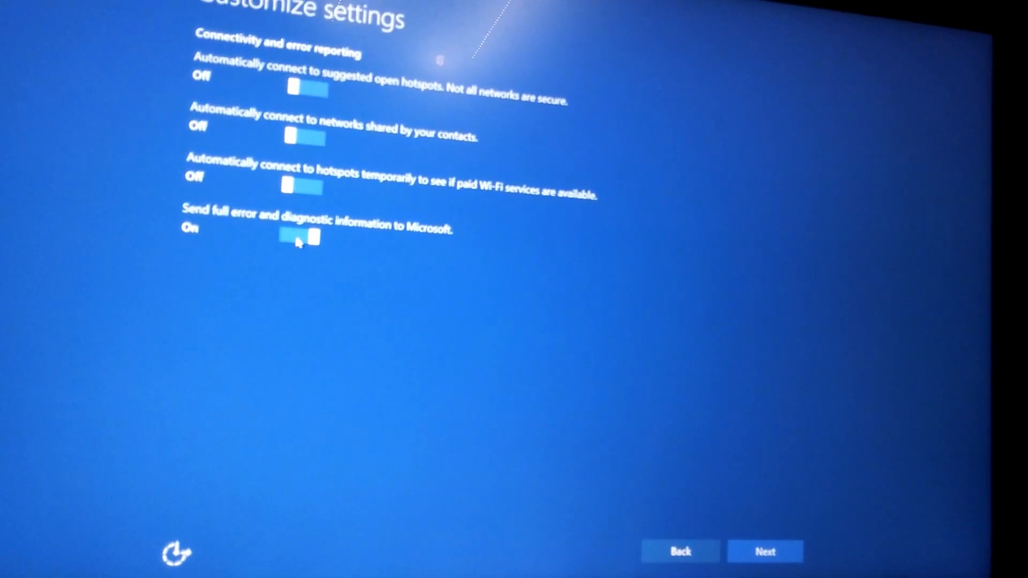
{"action": "left_click", "coordinate": [765, 551]}
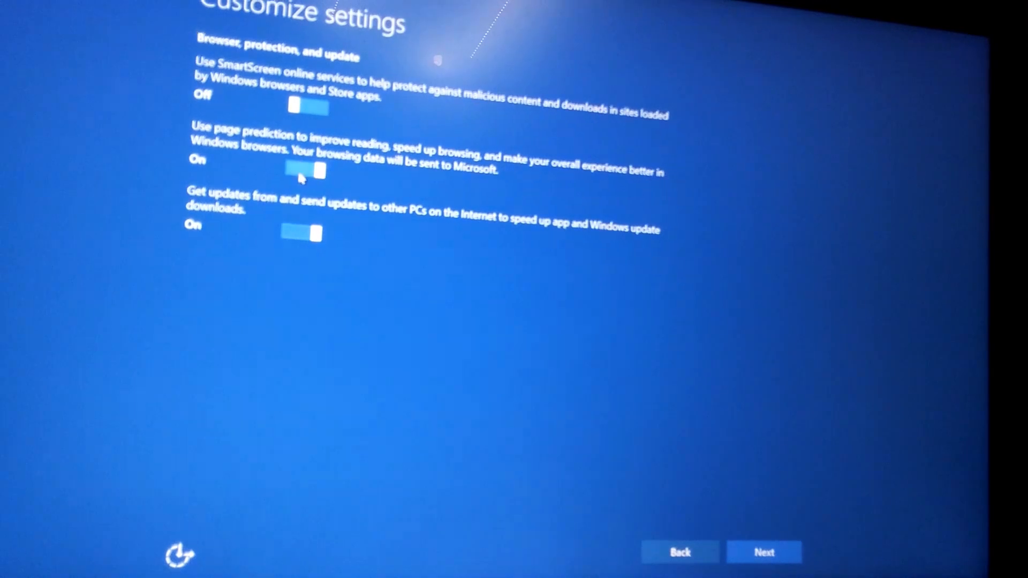
{"action": "left_click", "coordinate": [763, 553]}
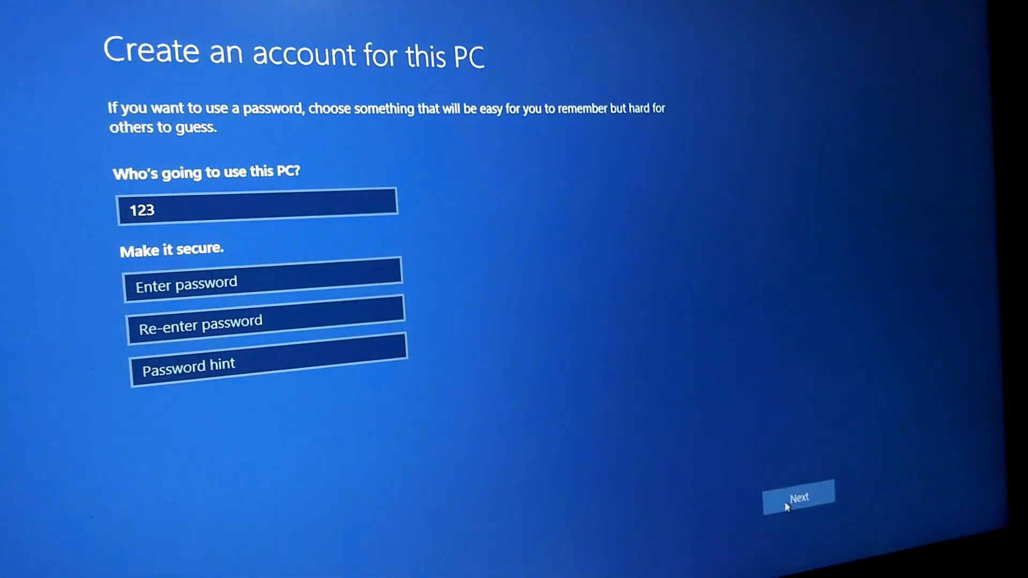
Step: Create the local account with no password and finish setup to reach the desktop
{"action": "left_click", "coordinate": [799, 496]}
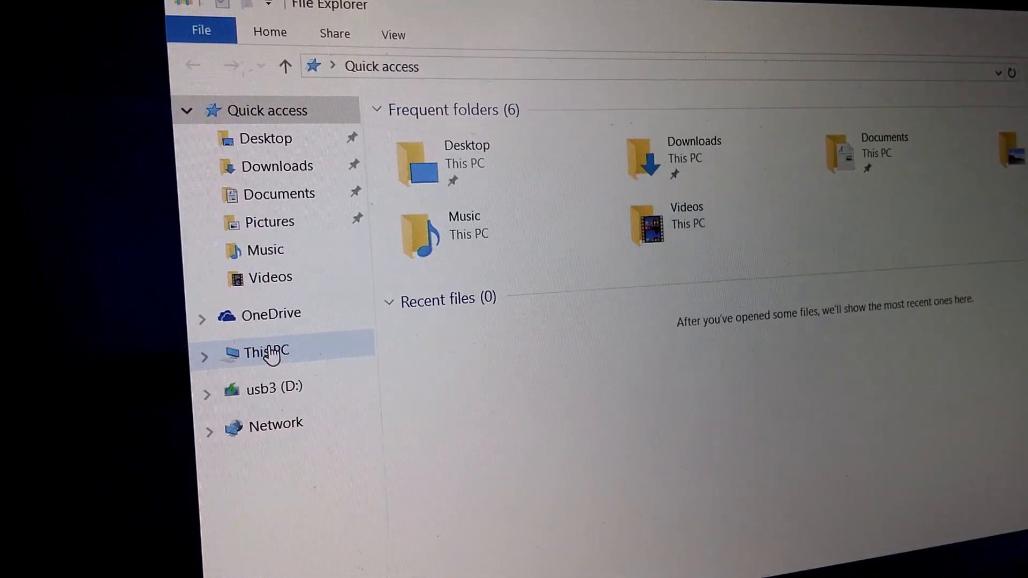
Step: Browse This PC to SSD_240 (C:)\Windows.old and view the old Windows and Program Files folders
{"action": "left_click", "coordinate": [264, 352]}
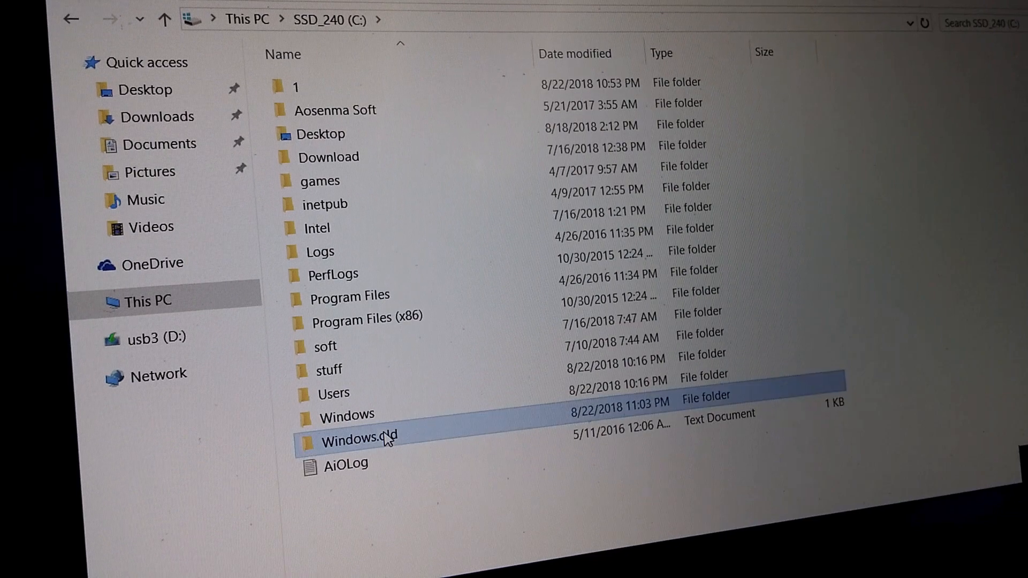
{"action": "double_click", "coordinate": [359, 437]}
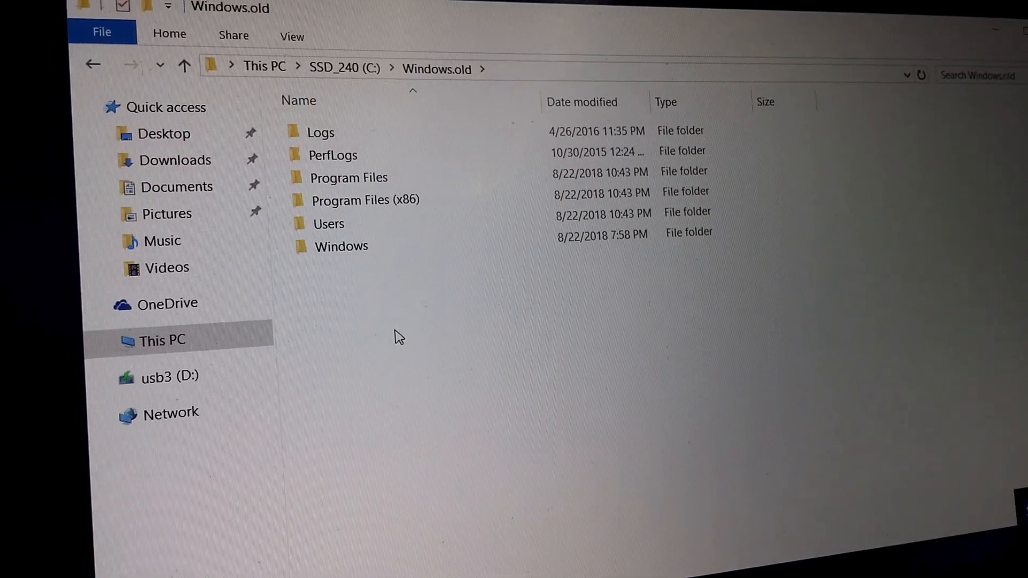
{"action": "left_click", "coordinate": [346, 252]}
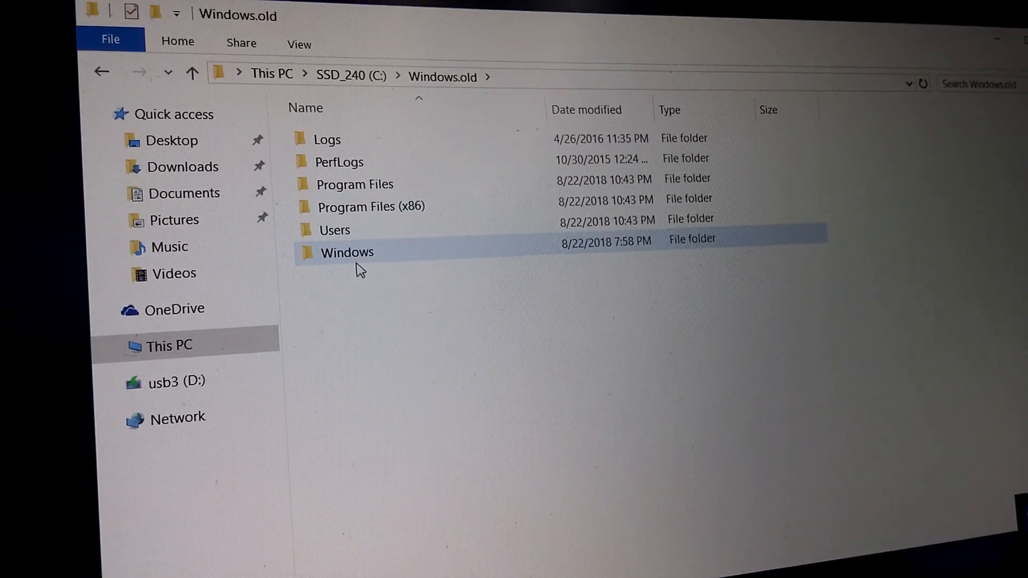
{"action": "left_click", "coordinate": [341, 230]}
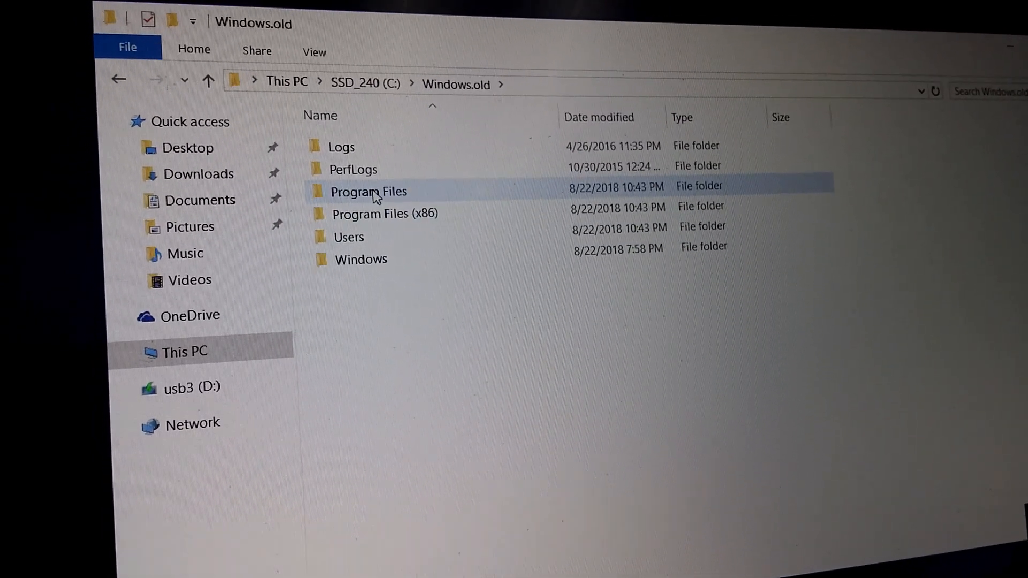
{"action": "mouse_move", "coordinate": [368, 191]}
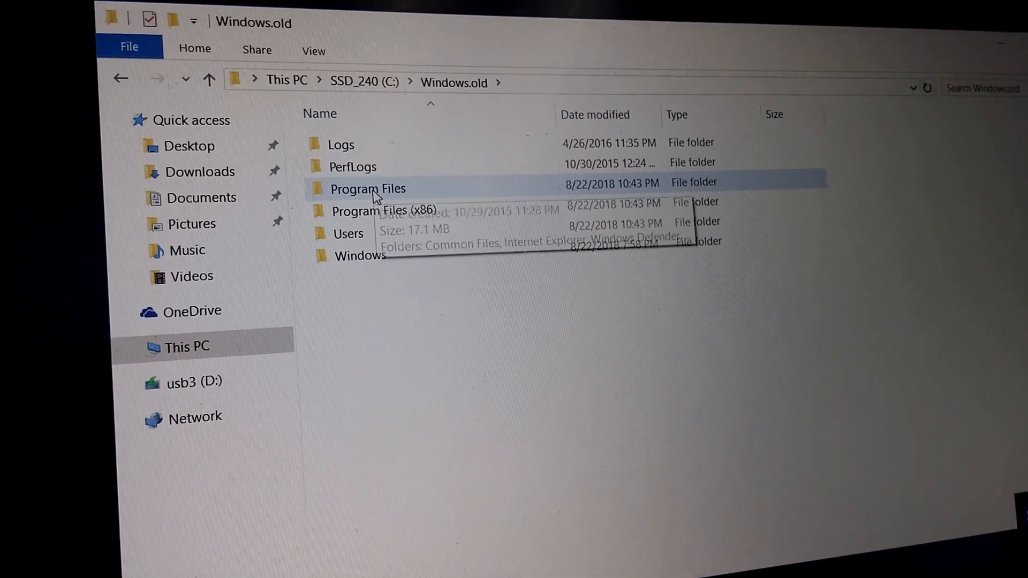